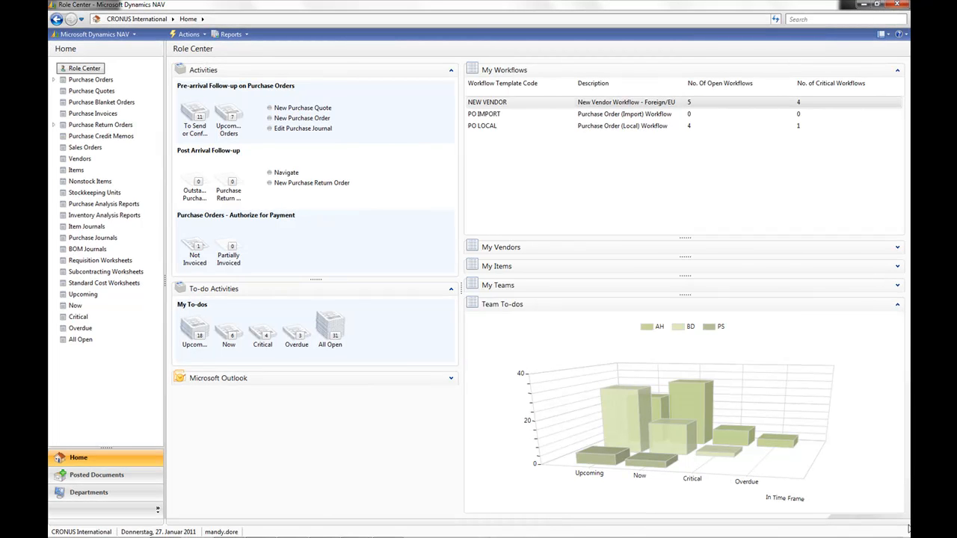
mouse_move(891, 483)
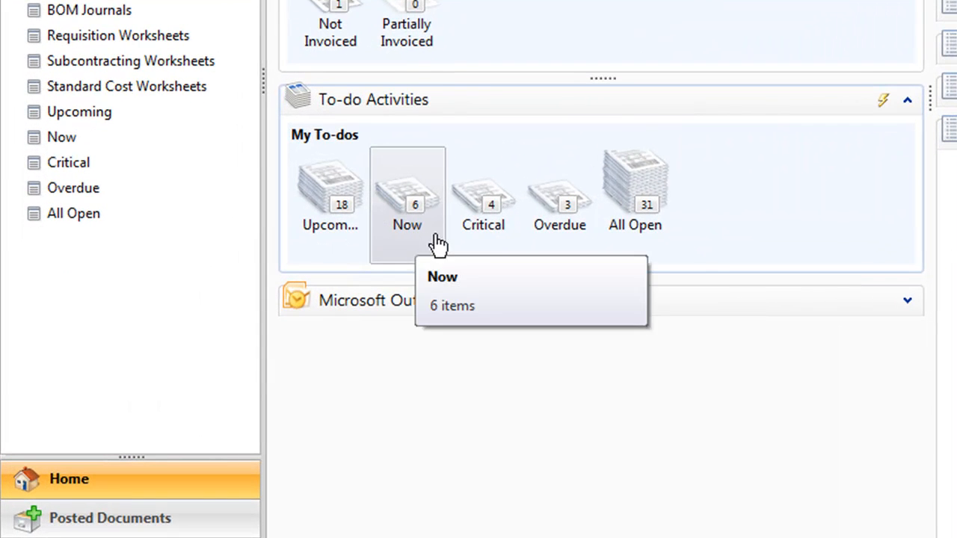
mouse_move(641, 238)
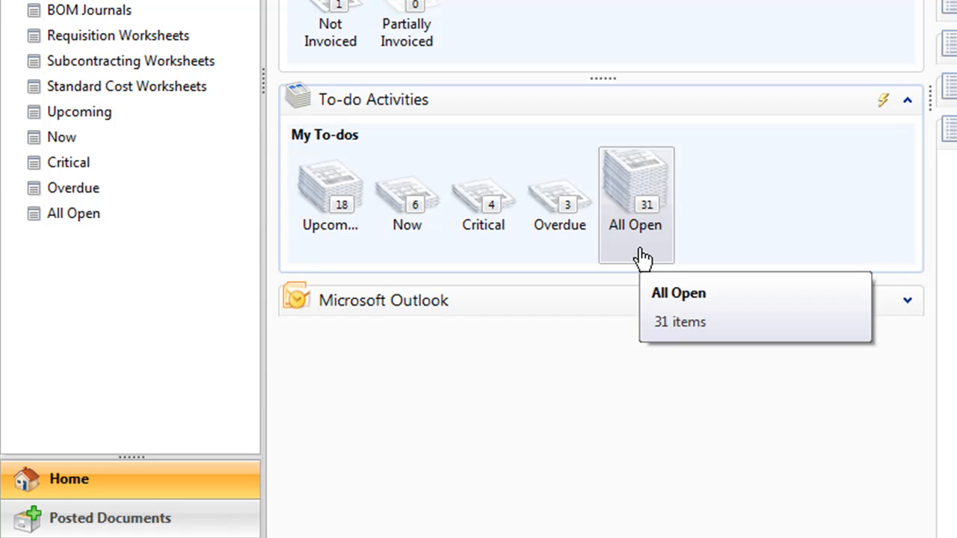
mouse_move(643, 254)
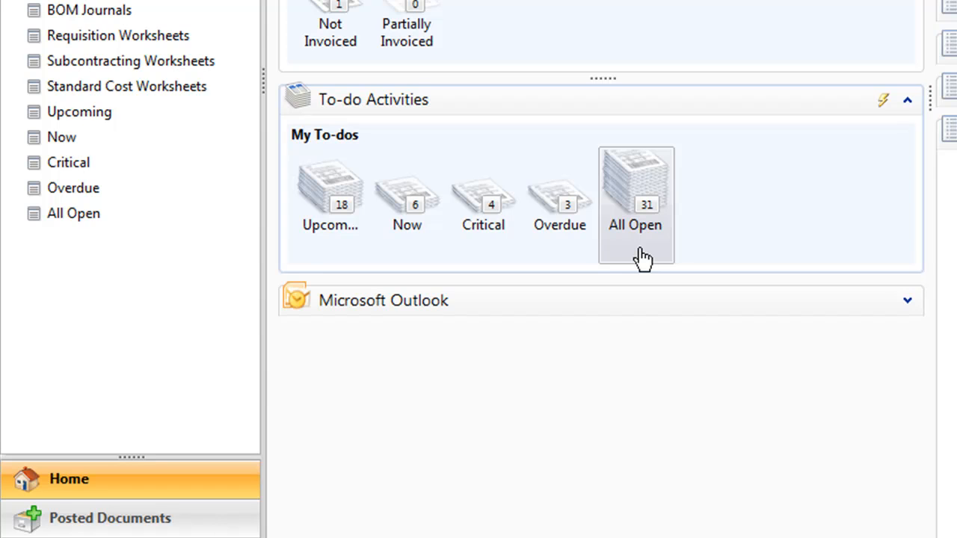
mouse_move(631, 263)
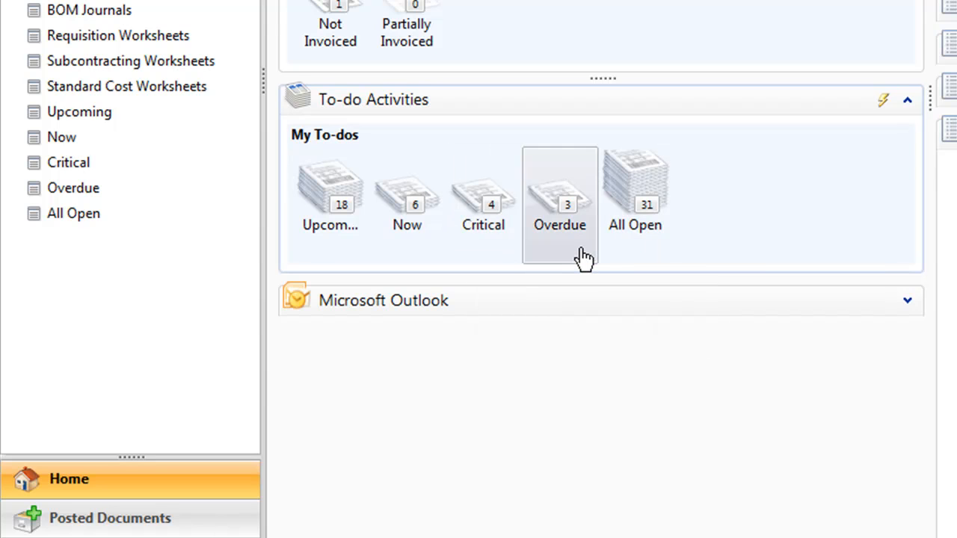
mouse_move(581, 257)
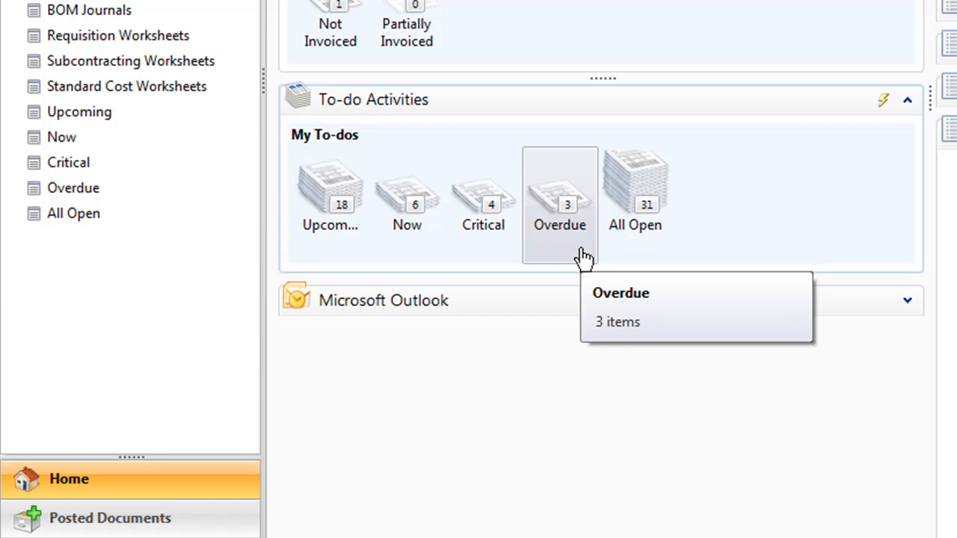
mouse_move(583, 257)
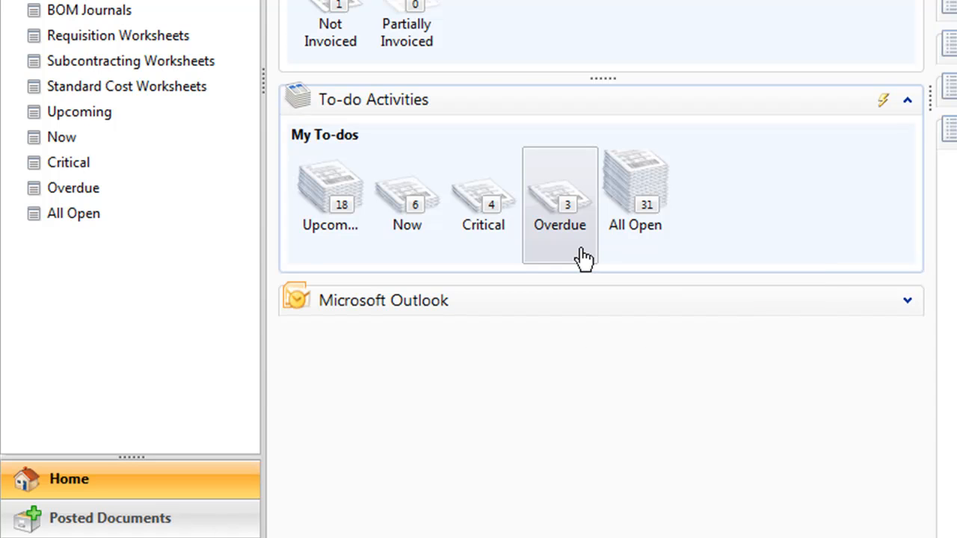
Close the Create Vendor Folder to-do from the Overdue list, confirming with Yes
click(559, 192)
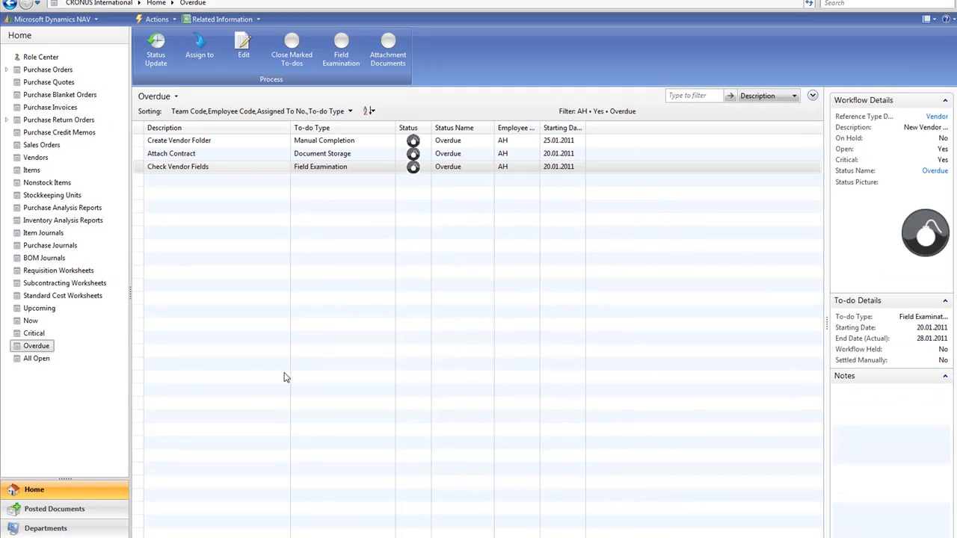
mouse_move(254, 242)
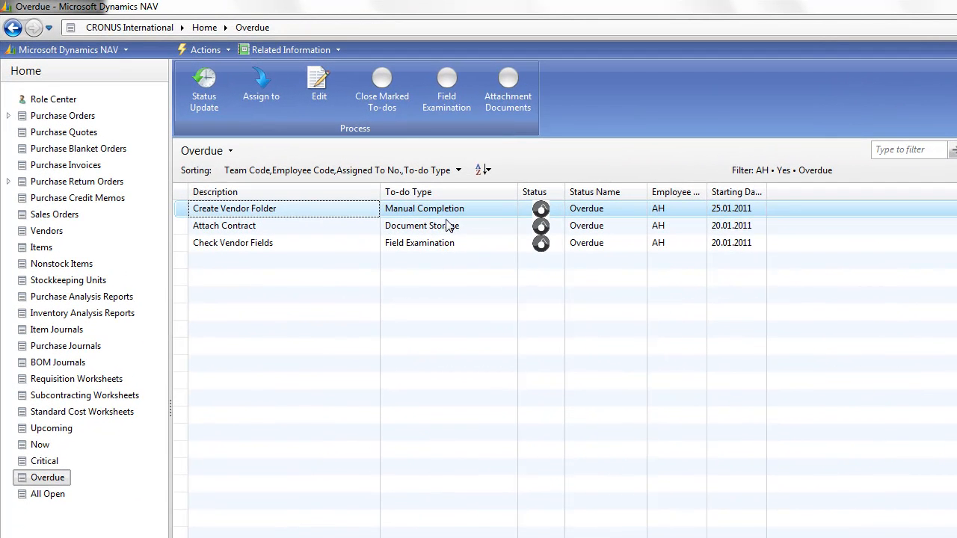
mouse_move(449, 217)
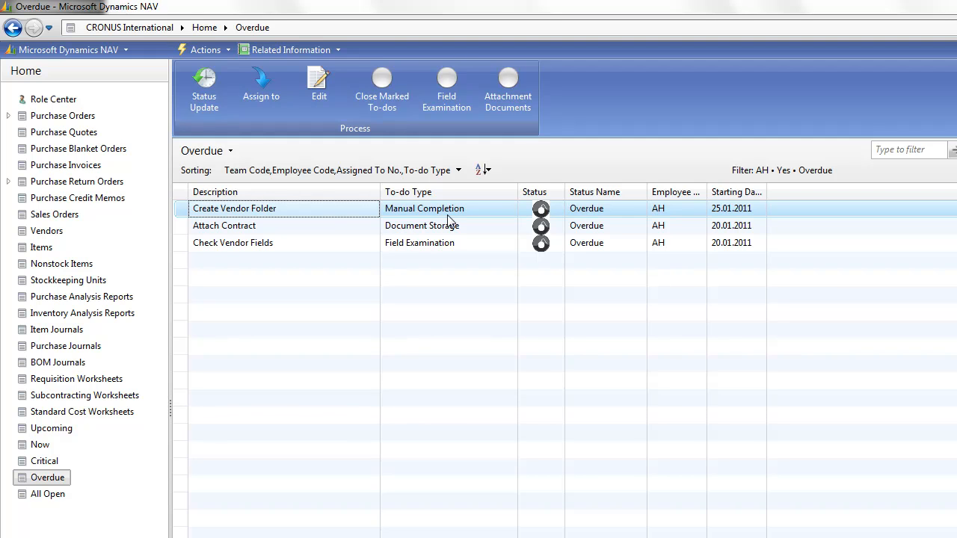
click(381, 88)
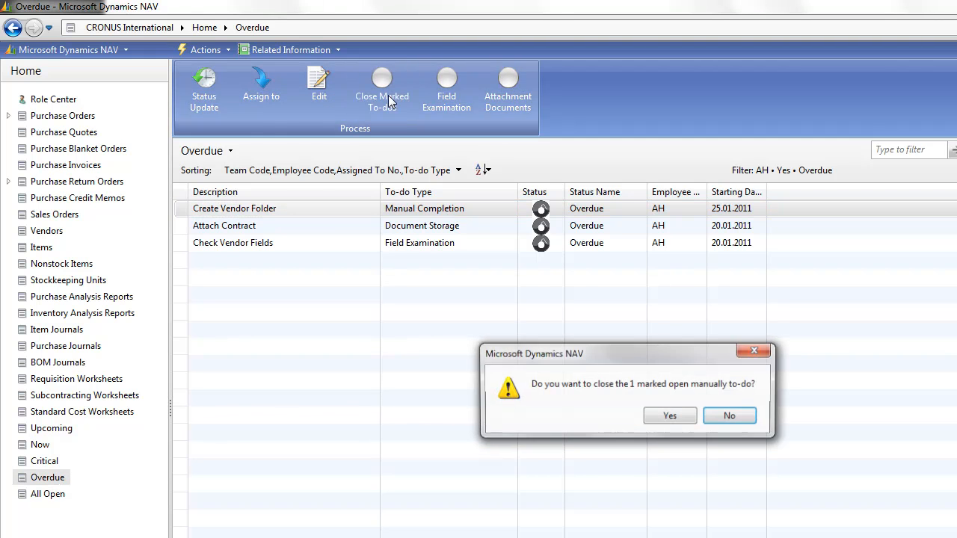
click(670, 416)
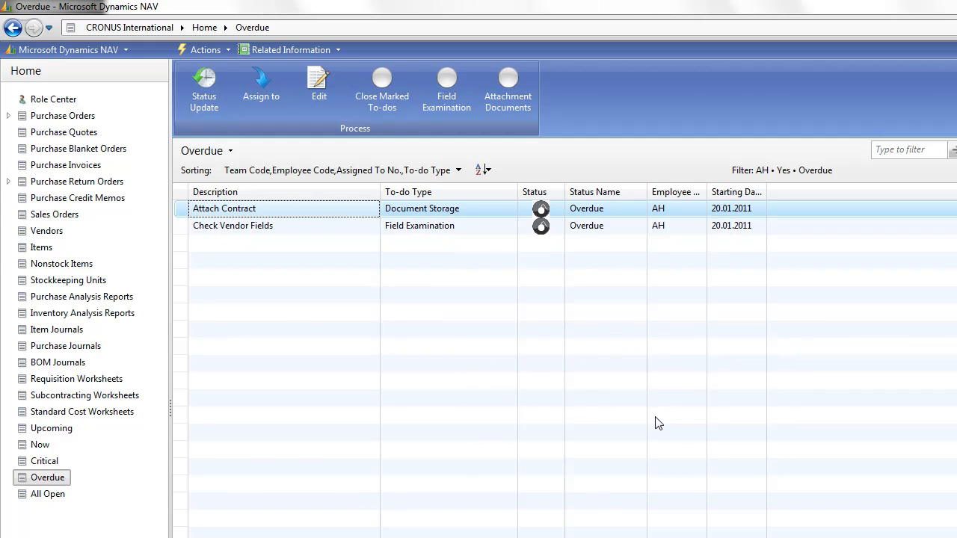
mouse_move(461, 222)
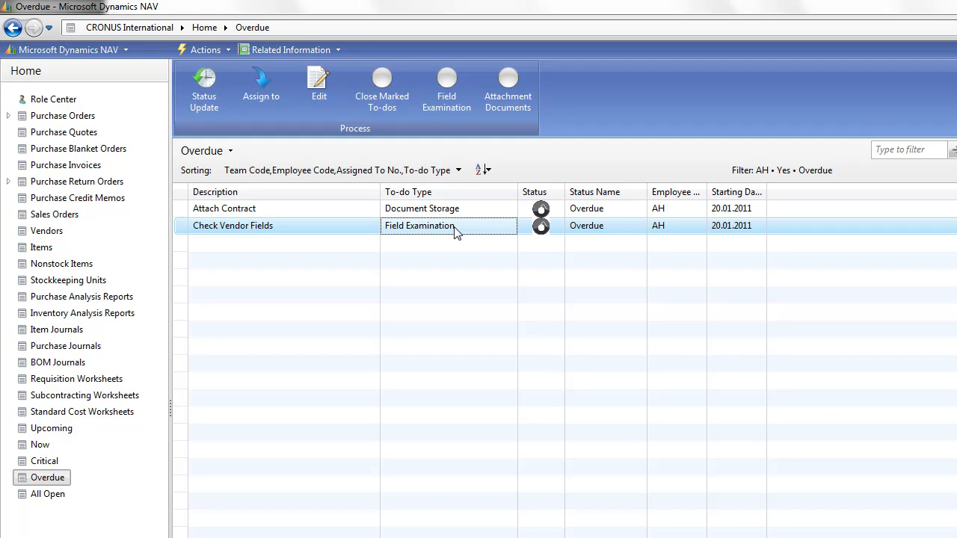
View the Table Condition Line Status for Check Vendor Fields via Field Examination
click(446, 85)
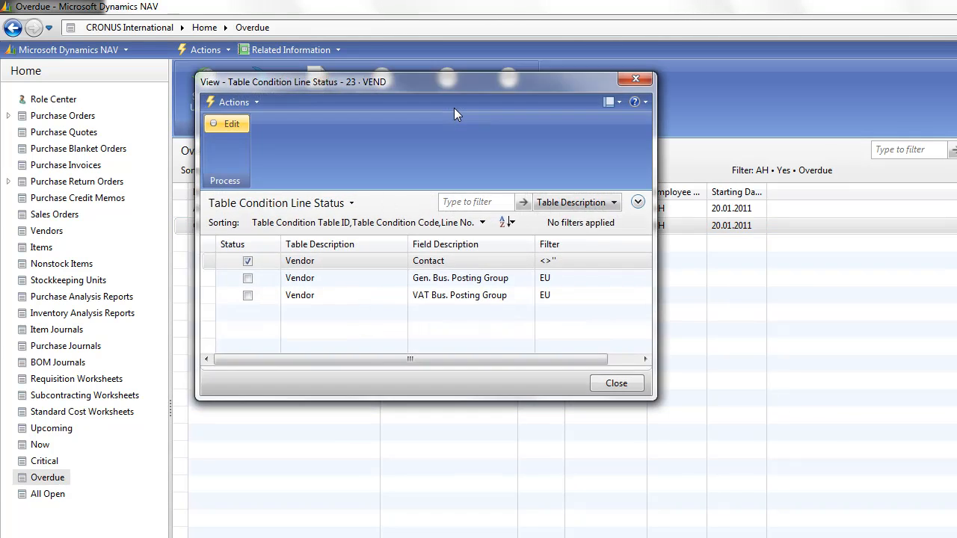
mouse_move(442, 269)
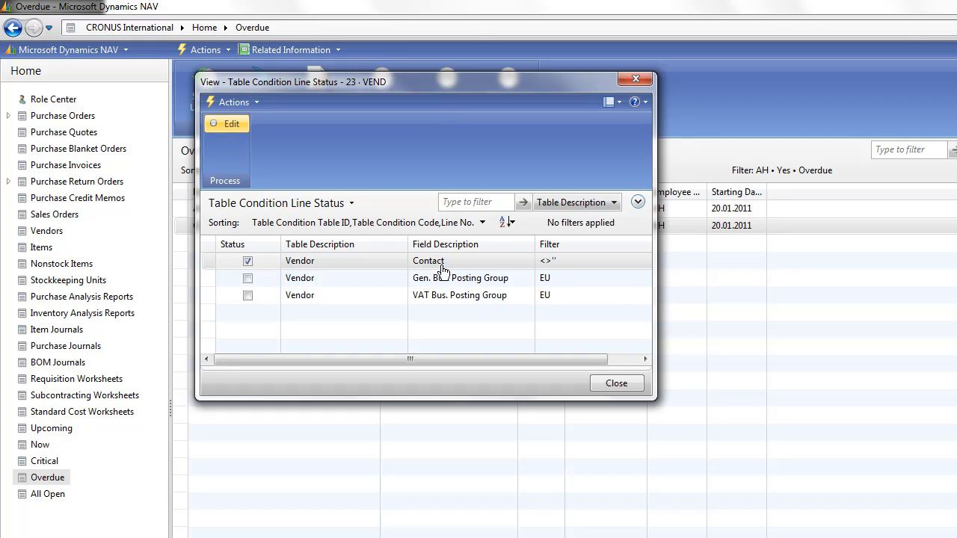
click(461, 296)
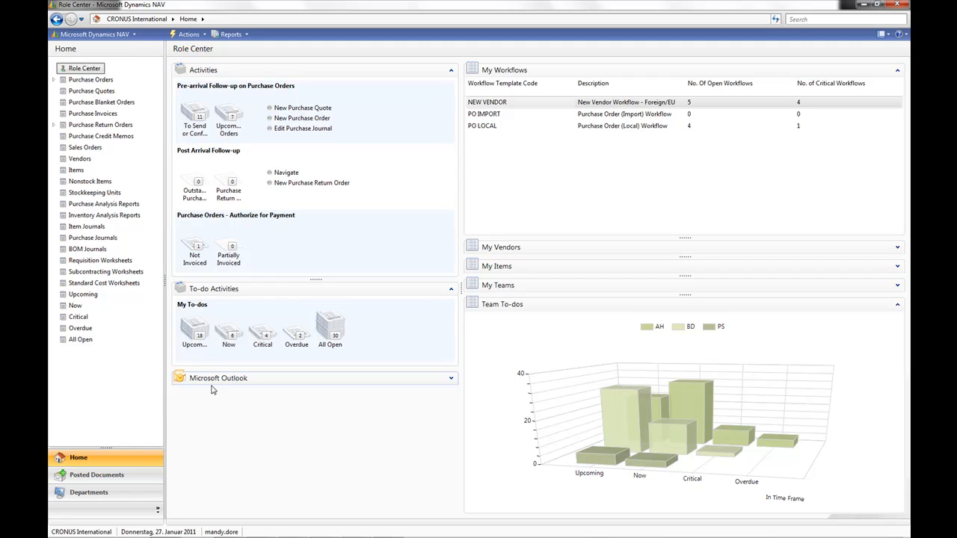
mouse_move(406, 200)
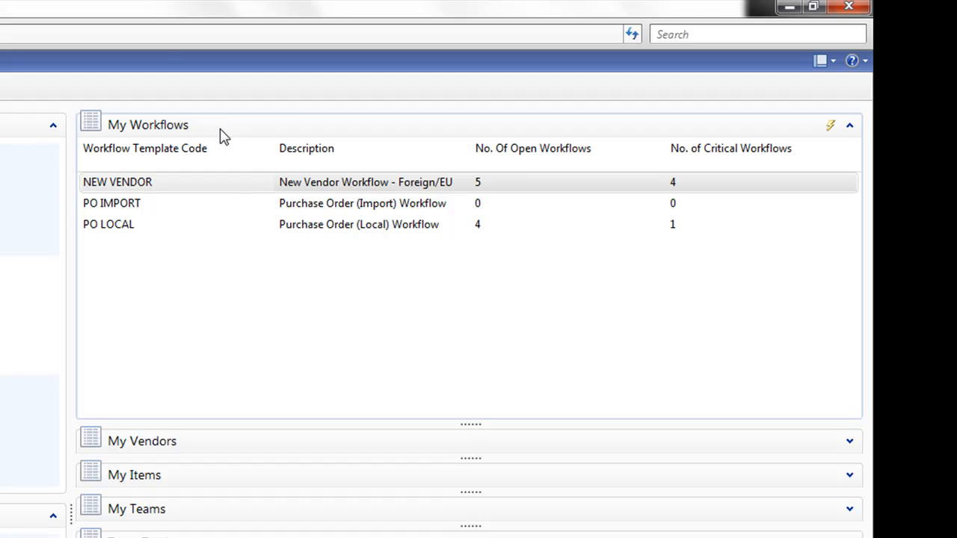
mouse_move(232, 187)
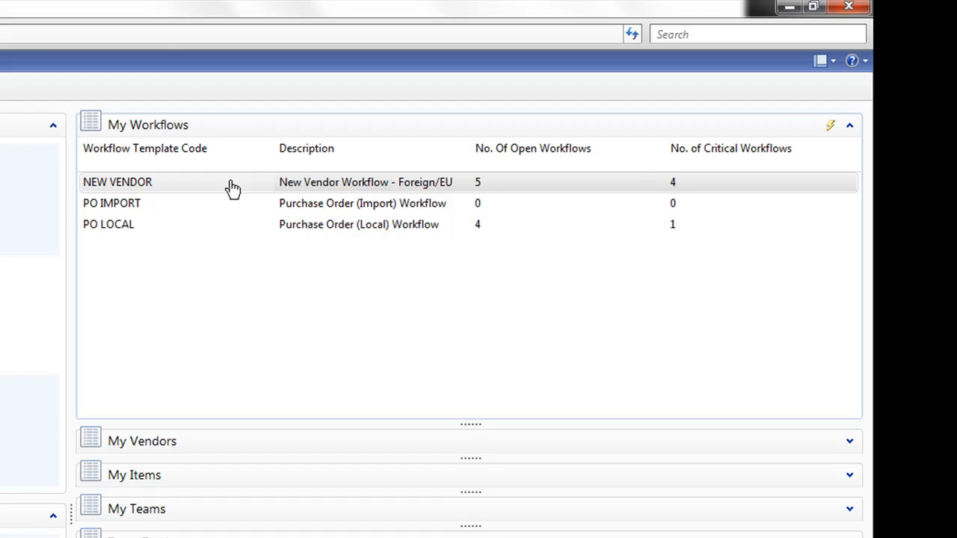
mouse_move(218, 207)
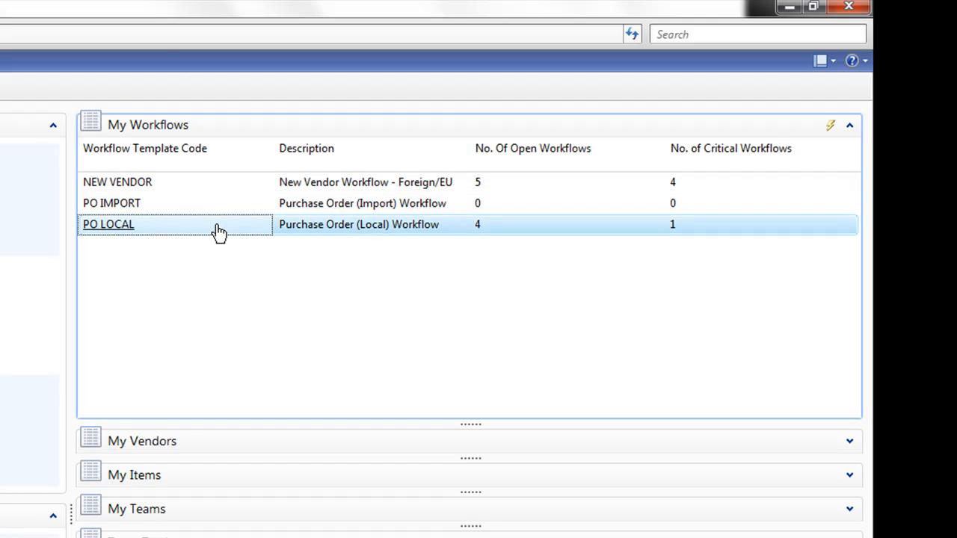
mouse_move(481, 234)
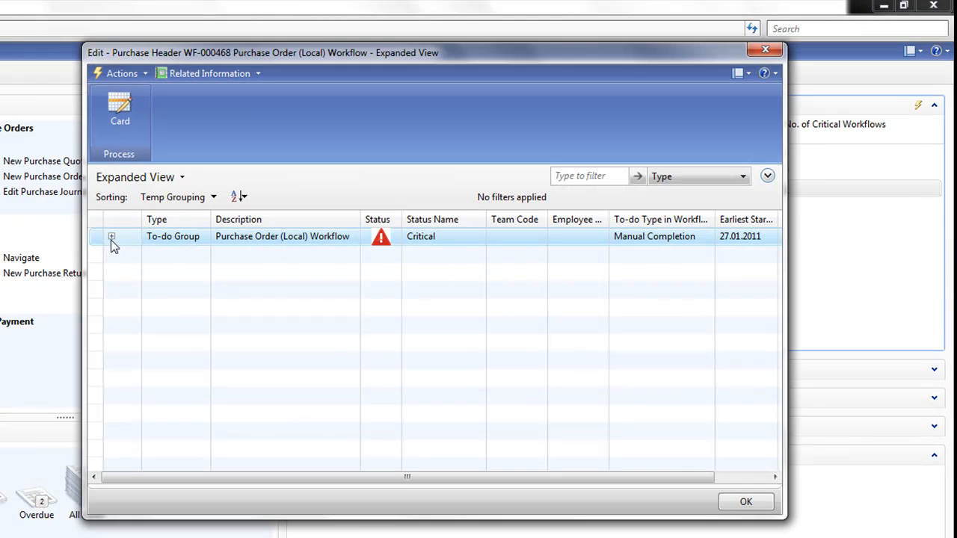
Expand the Purchase Order (Local) Workflow and Initial Steps groups to the Review Order Confirmation to-do, then close
click(114, 236)
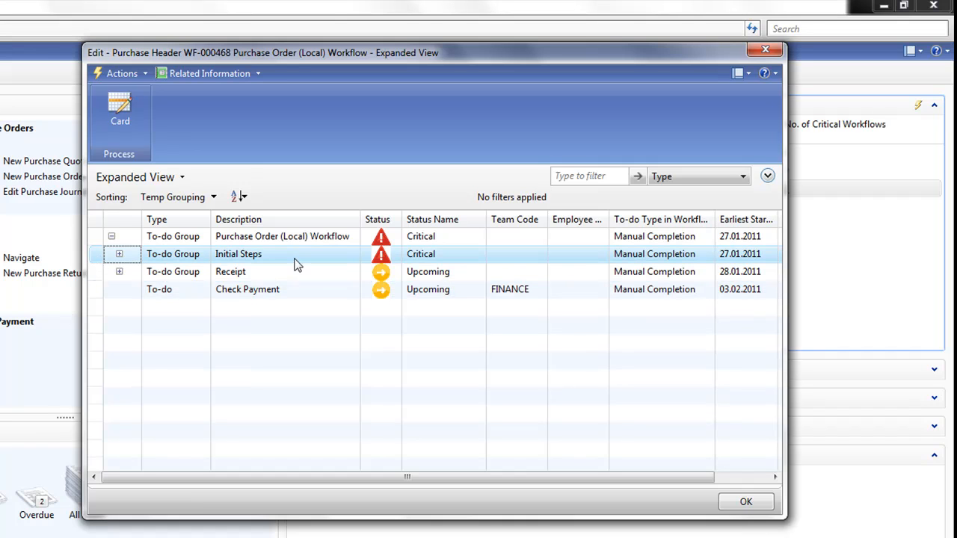
mouse_move(141, 263)
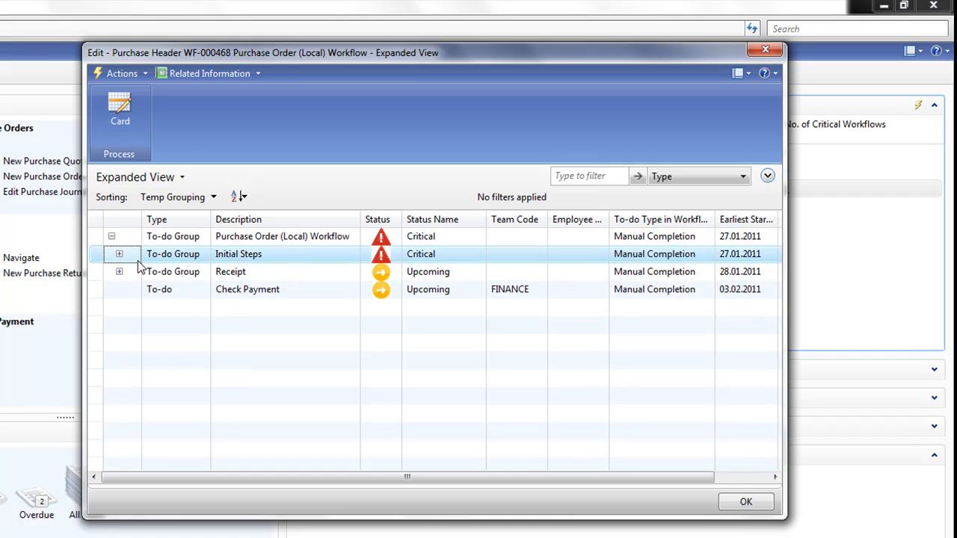
click(119, 254)
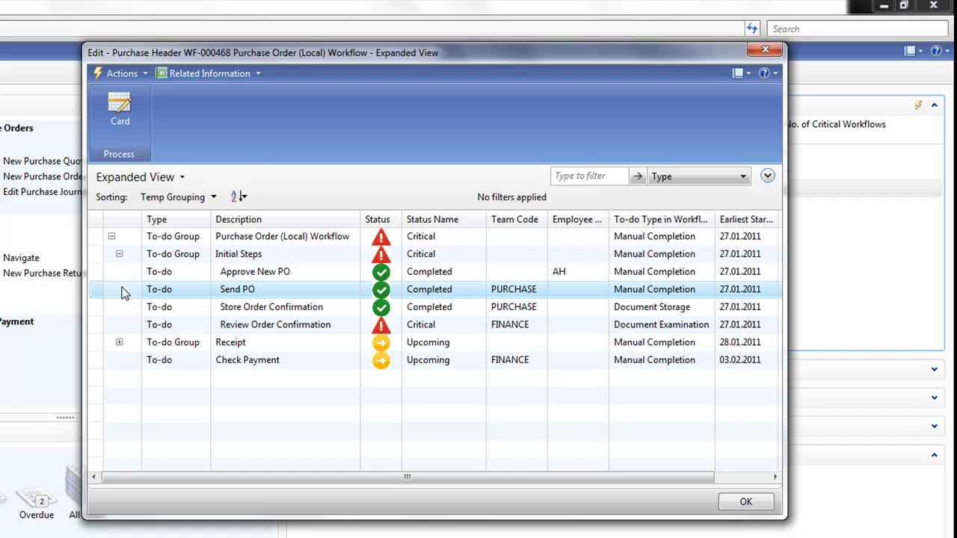
click(275, 325)
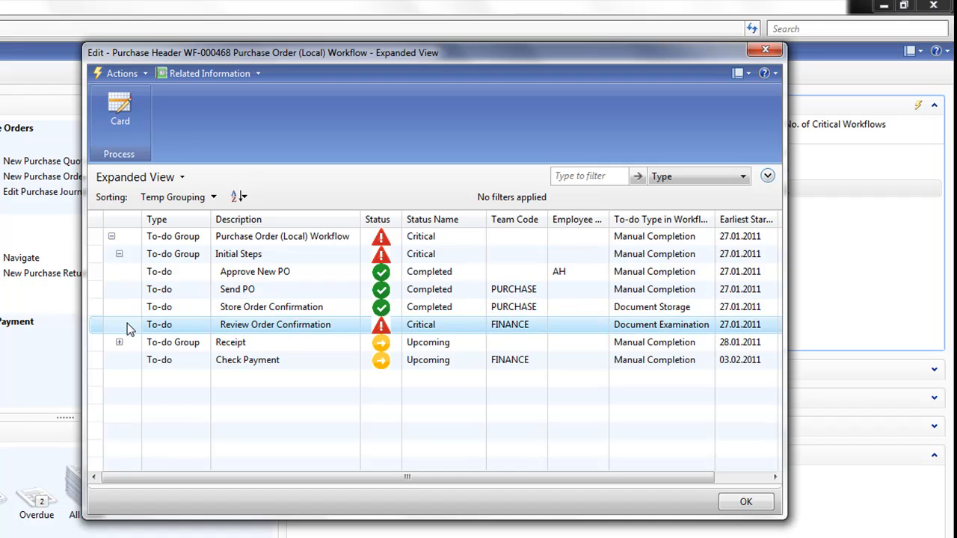
mouse_move(403, 336)
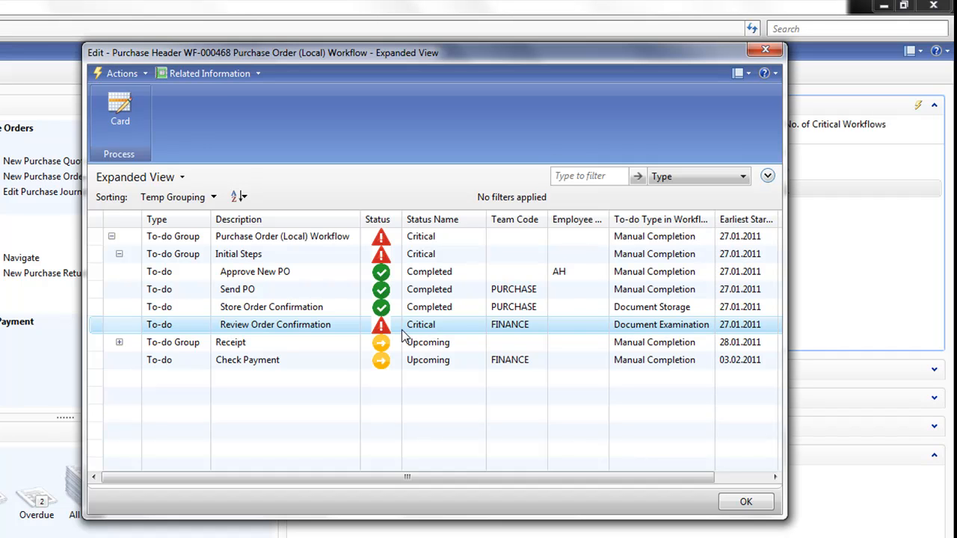
click(765, 48)
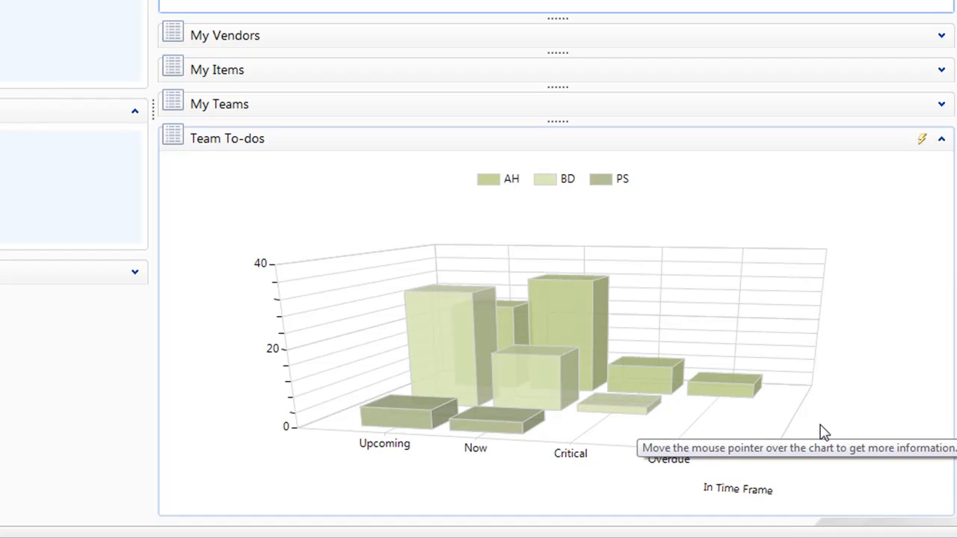
mouse_move(478, 201)
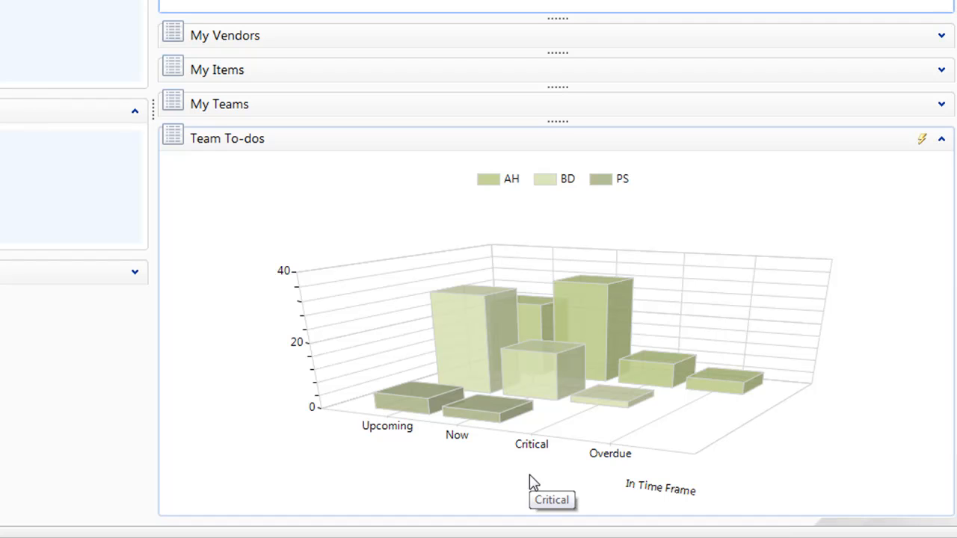
mouse_move(613, 467)
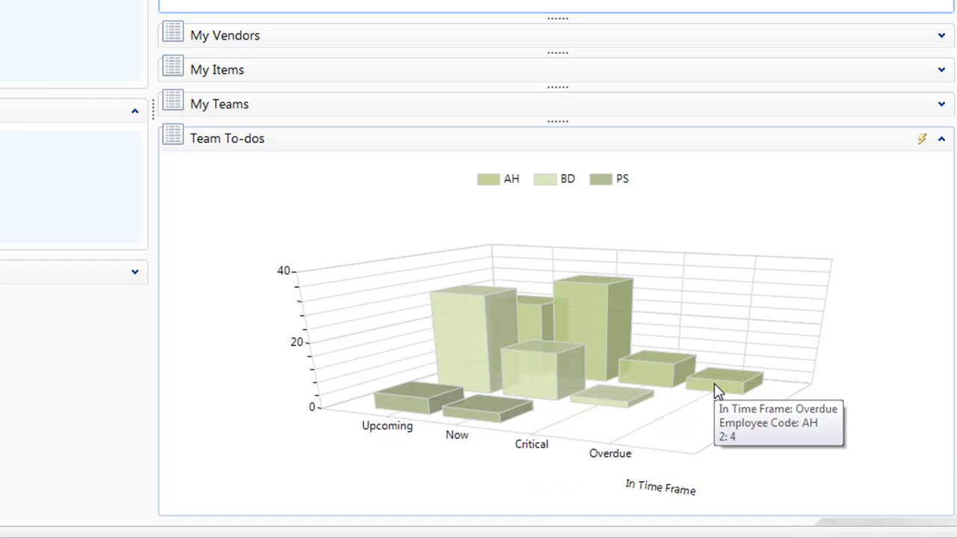
mouse_move(718, 390)
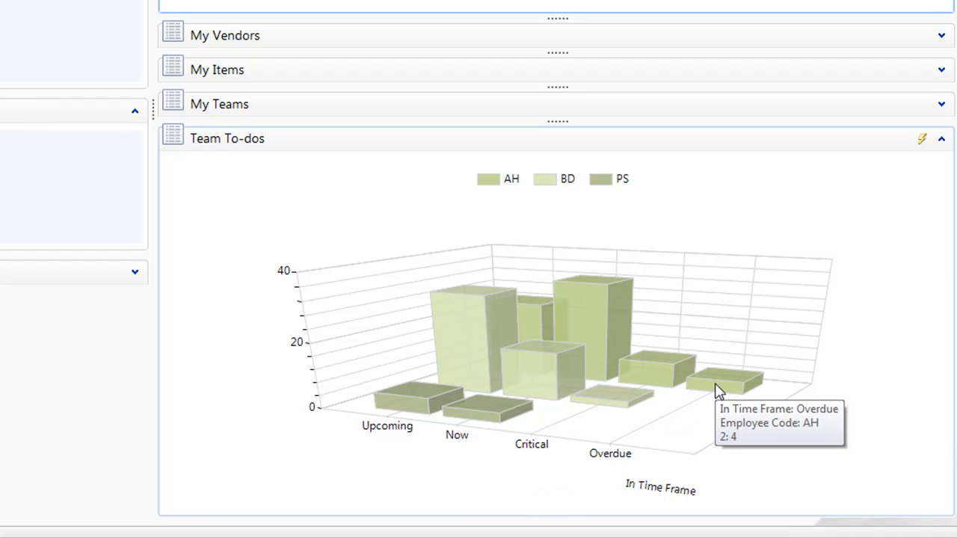